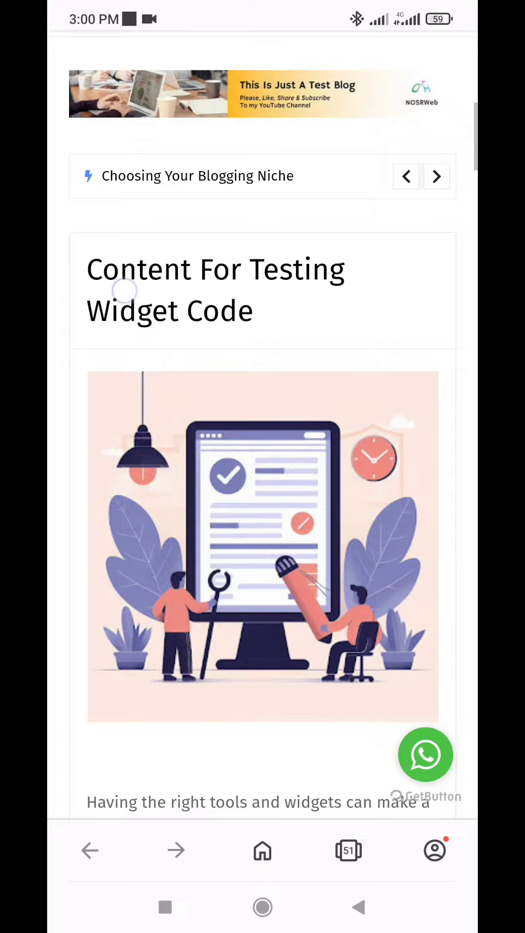
- Review the live post, then select the black clock widget code in Google Docs and go to the dashboard menu
scroll("down", 3)
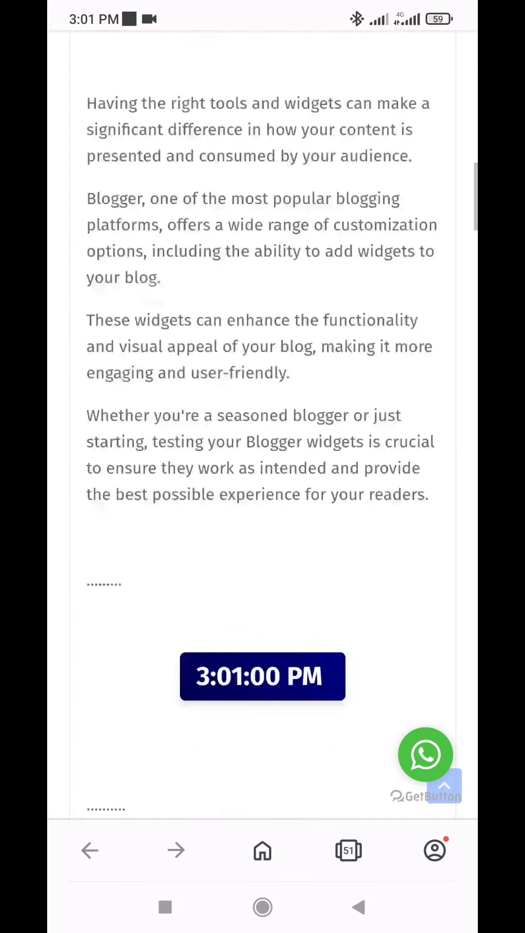
scroll("down", 3)
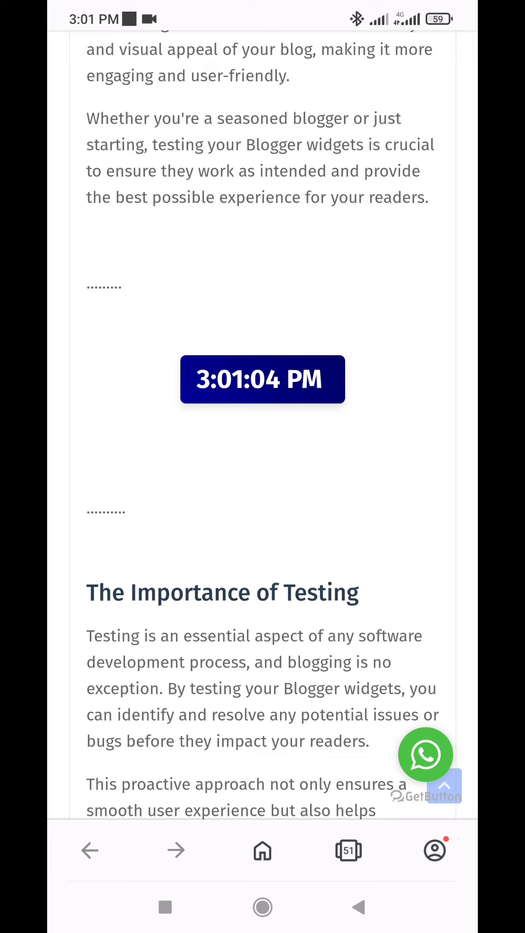
scroll("down", 3)
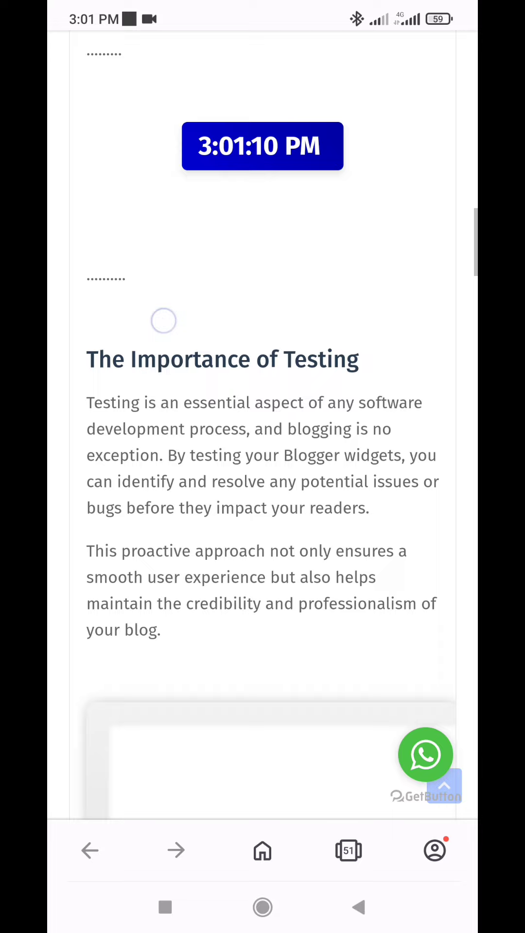
scroll("up", 3)
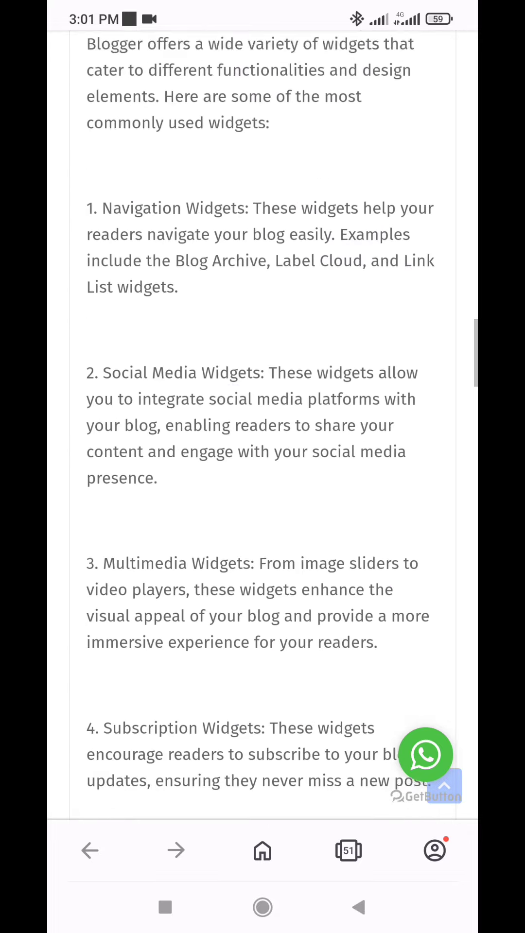
scroll("down", 3)
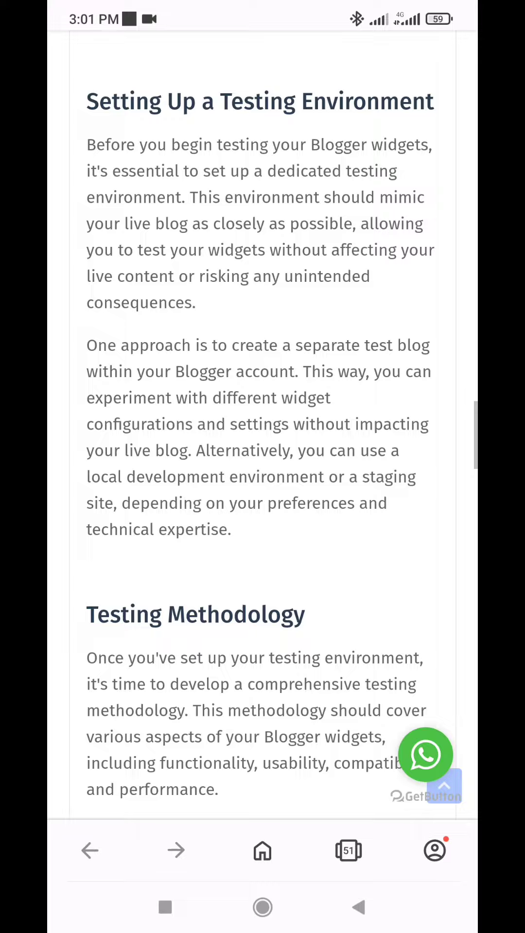
scroll("down", 3)
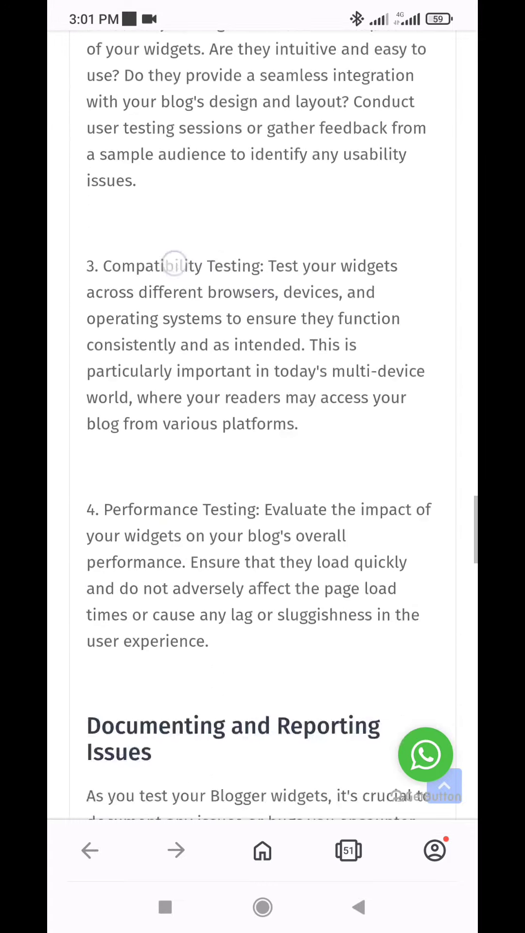
scroll("down", 3)
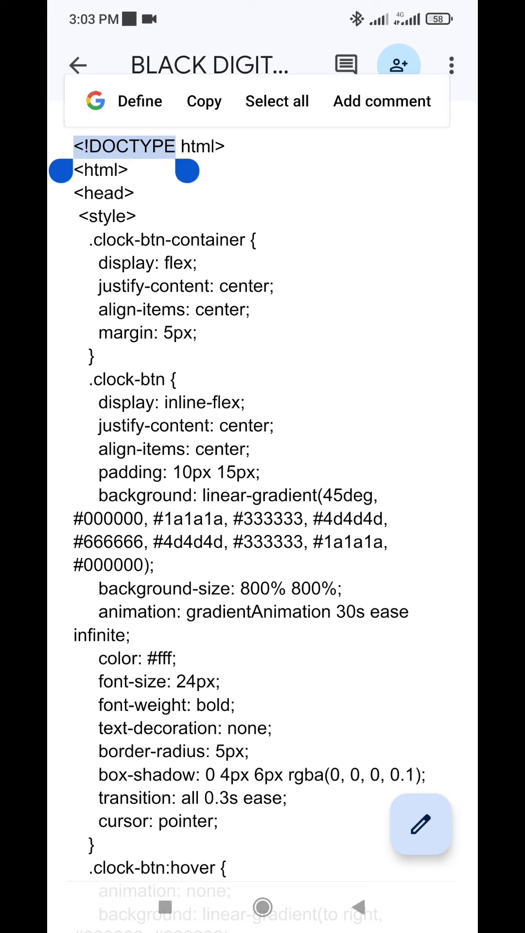
left_click(276, 101)
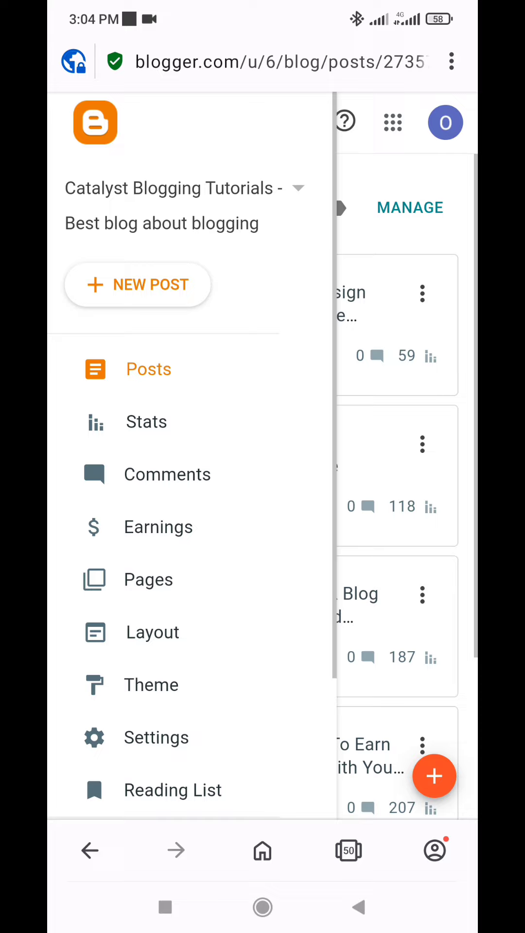
- In Layout, paste the clock script into the Sidebar Right HTML/JavaScript gadget and save it
left_click(152, 632)
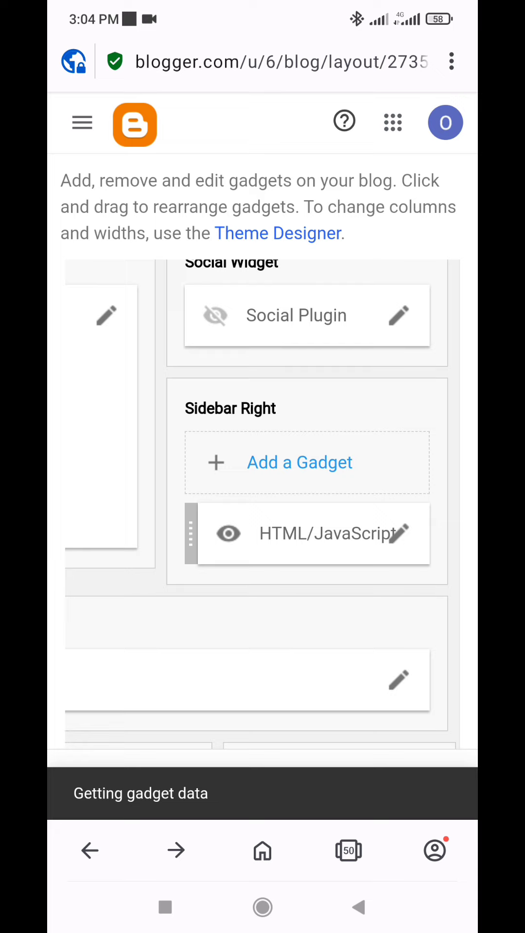
left_click(399, 532)
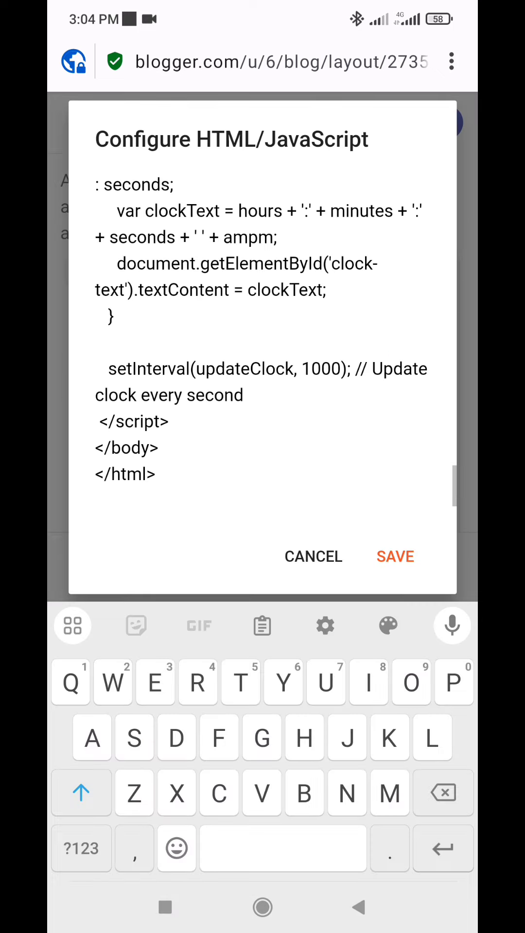
left_click(396, 556)
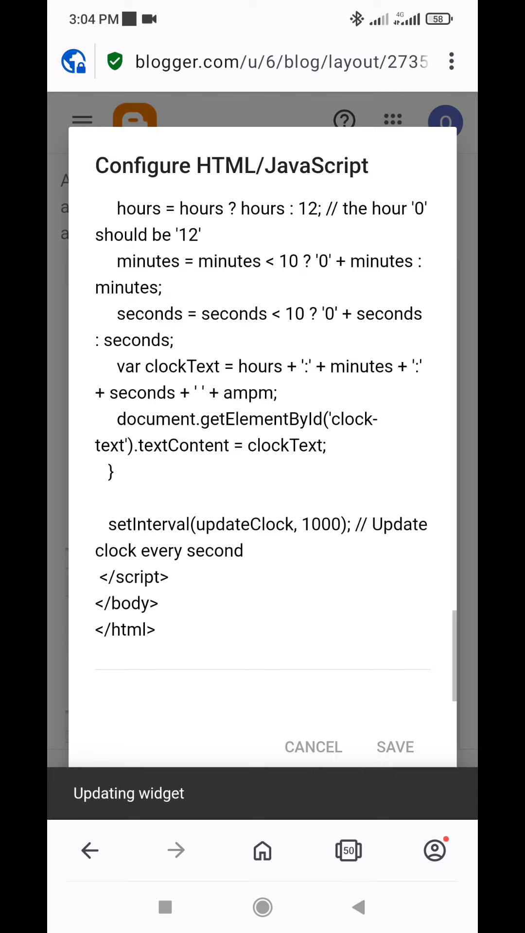
left_click(394, 746)
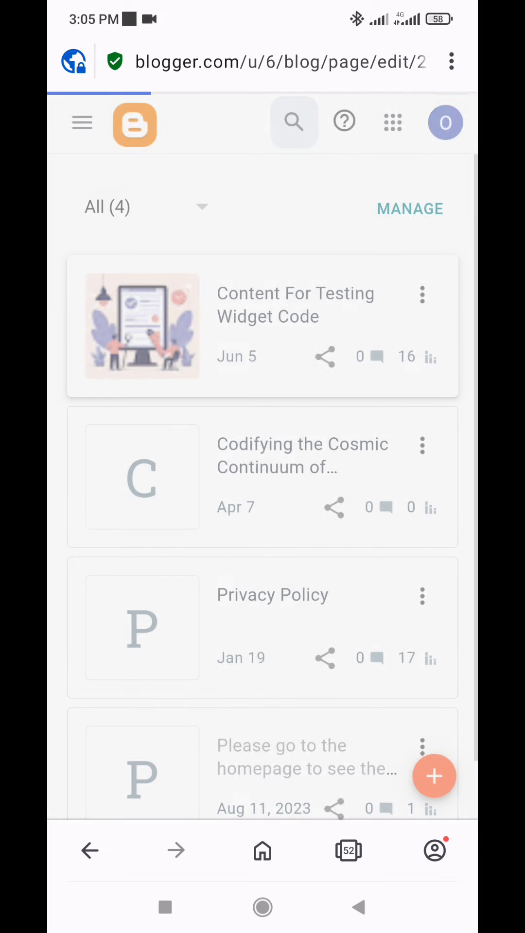
- View the 'Content For Testing Widget Code' page live from the Pages list
left_click(296, 304)
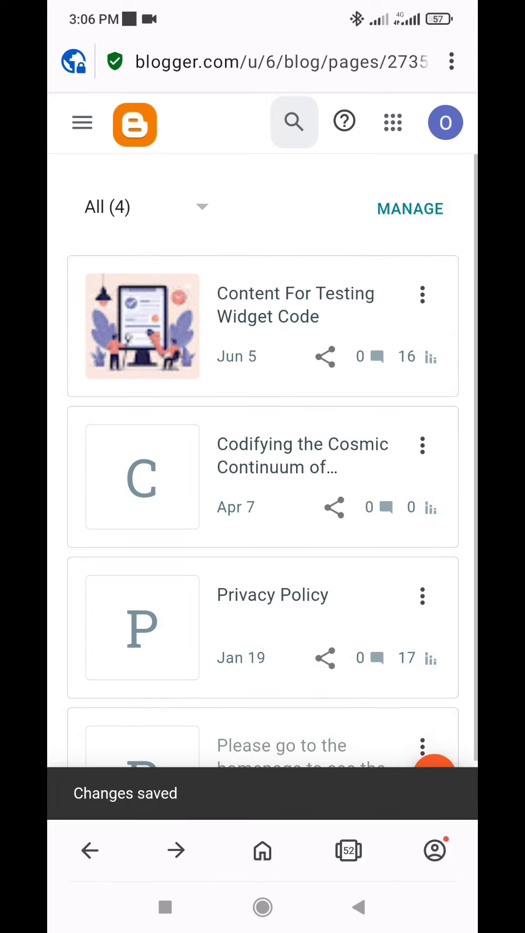
left_click(295, 304)
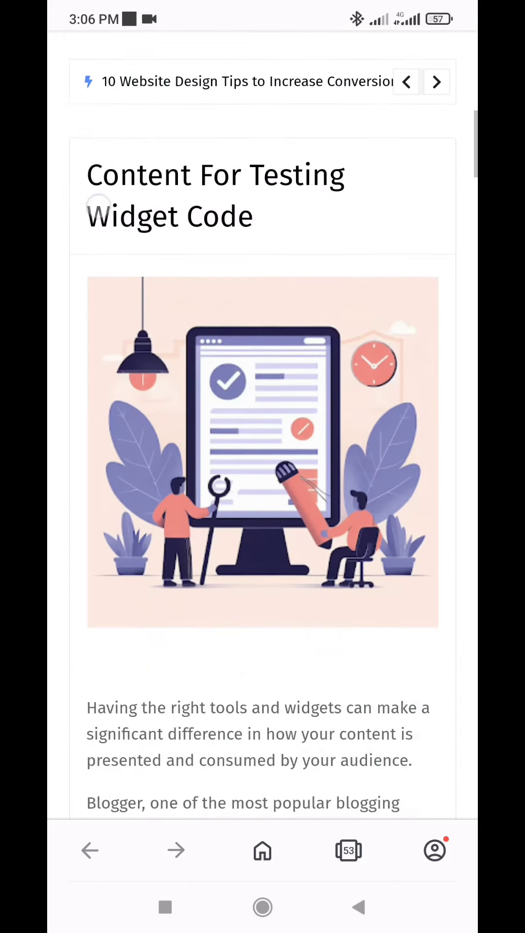
scroll("down", 3)
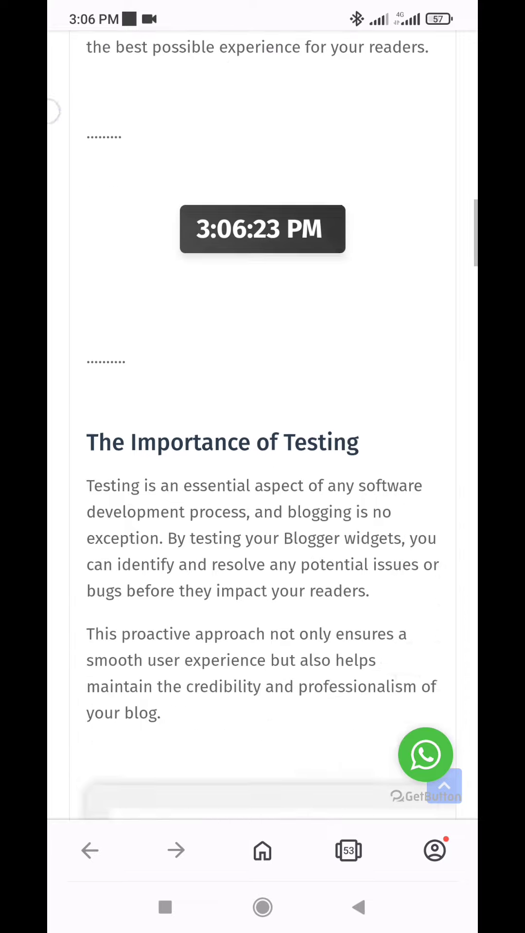
scroll("down", 3)
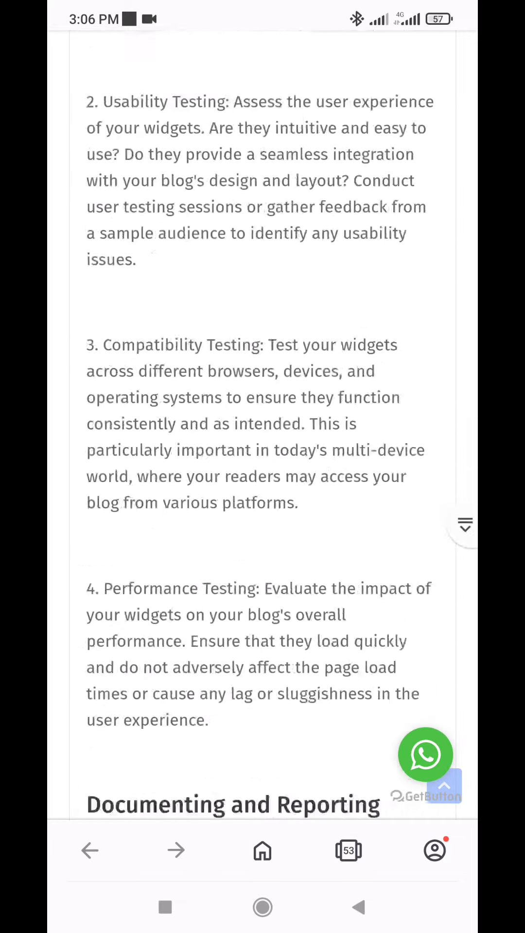
scroll("down", 3)
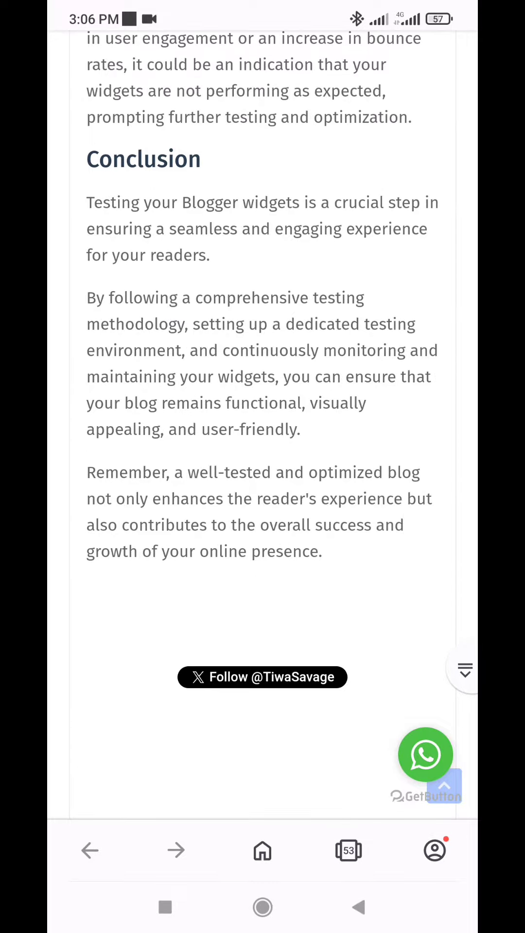